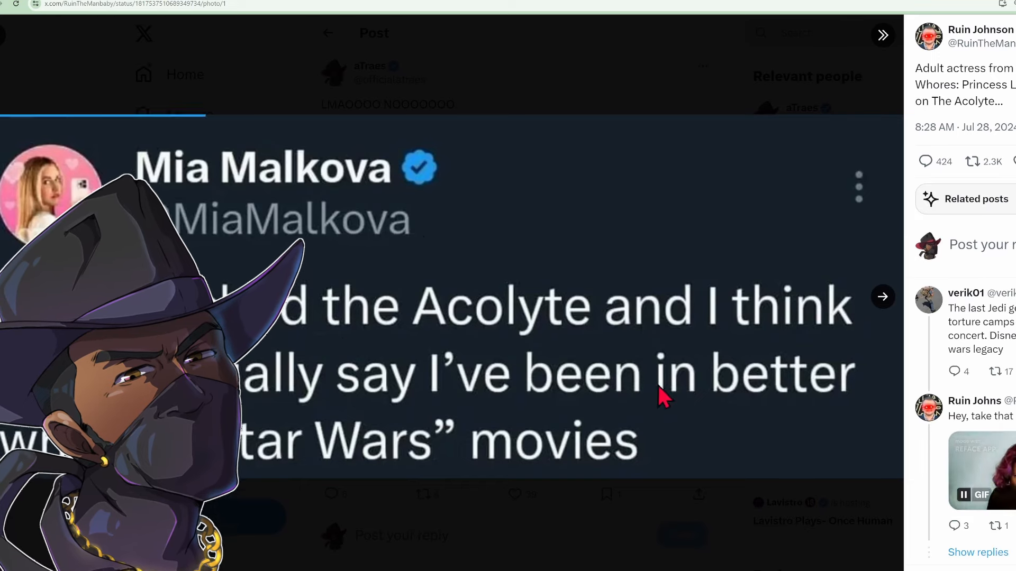
mouse_move(693, 470)
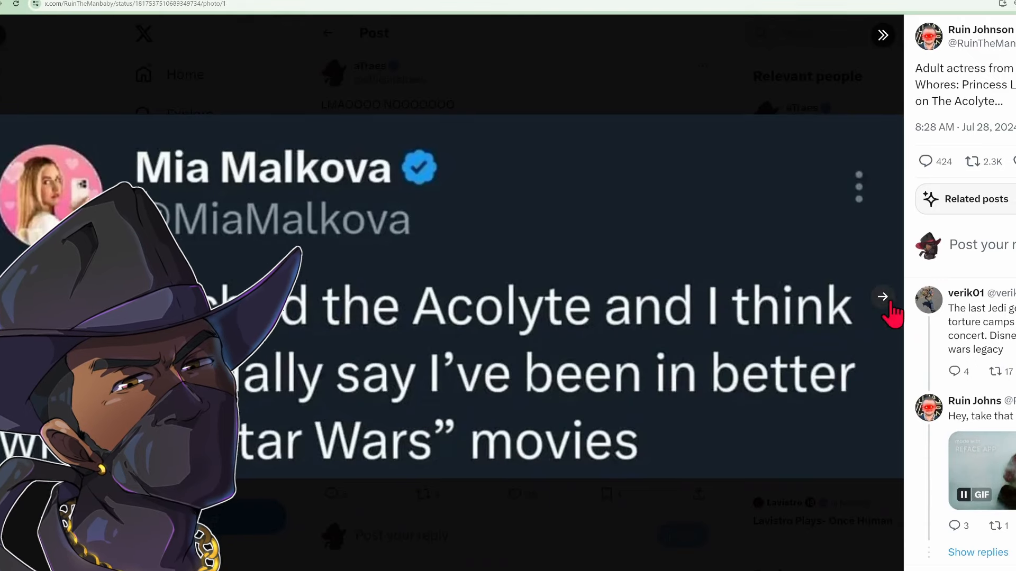
Browse The Squabblers' All Products page and show the Unisex Crewneck Sweatshirt in grey.
left_click(882, 296)
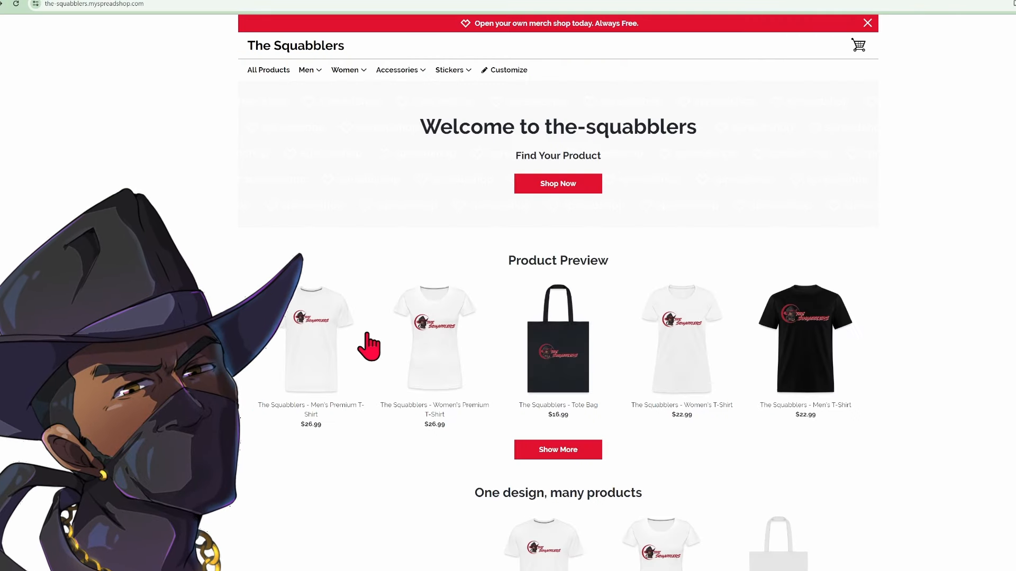
scroll("down", 3)
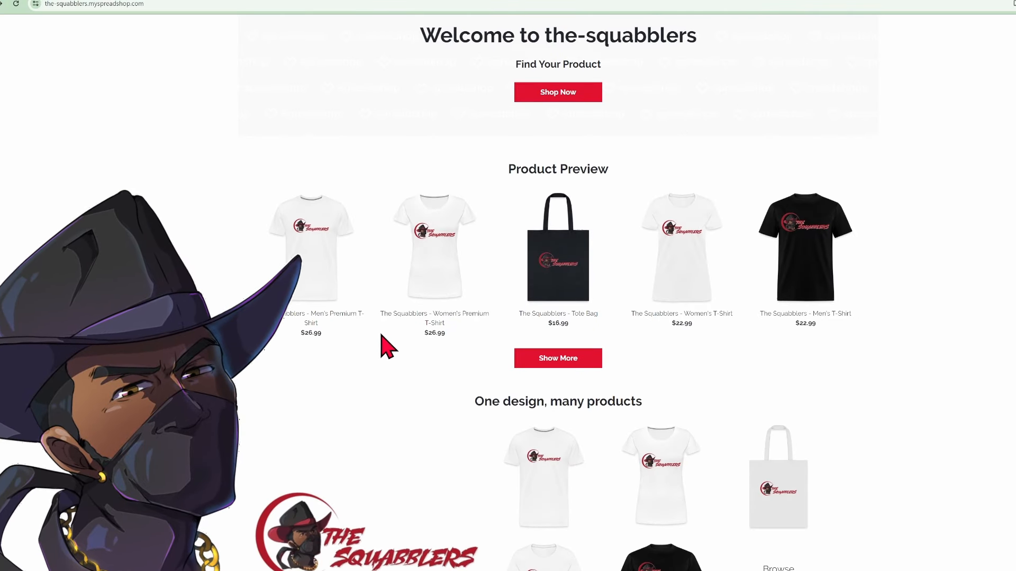
scroll("down", 3)
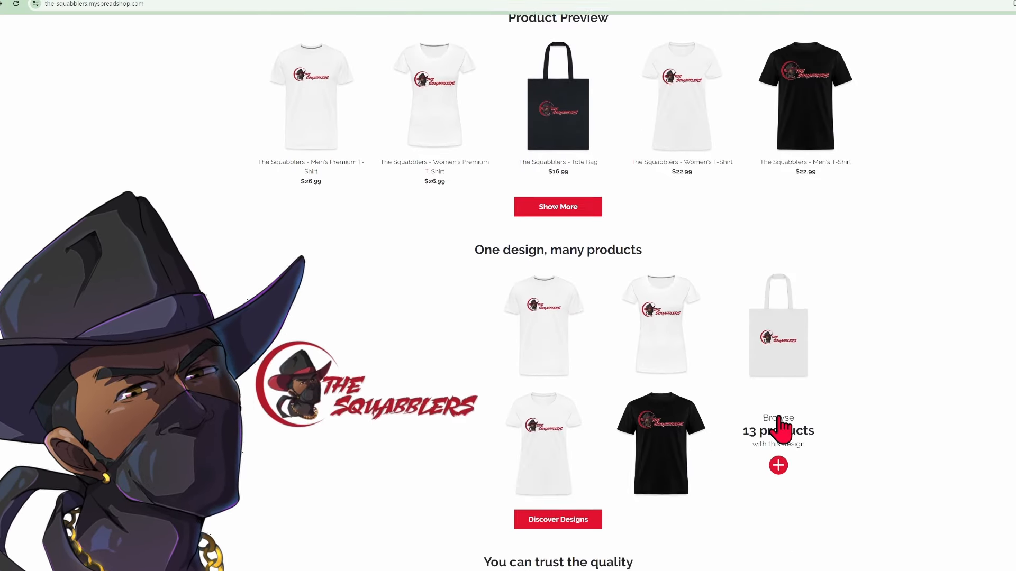
scroll("up", 3)
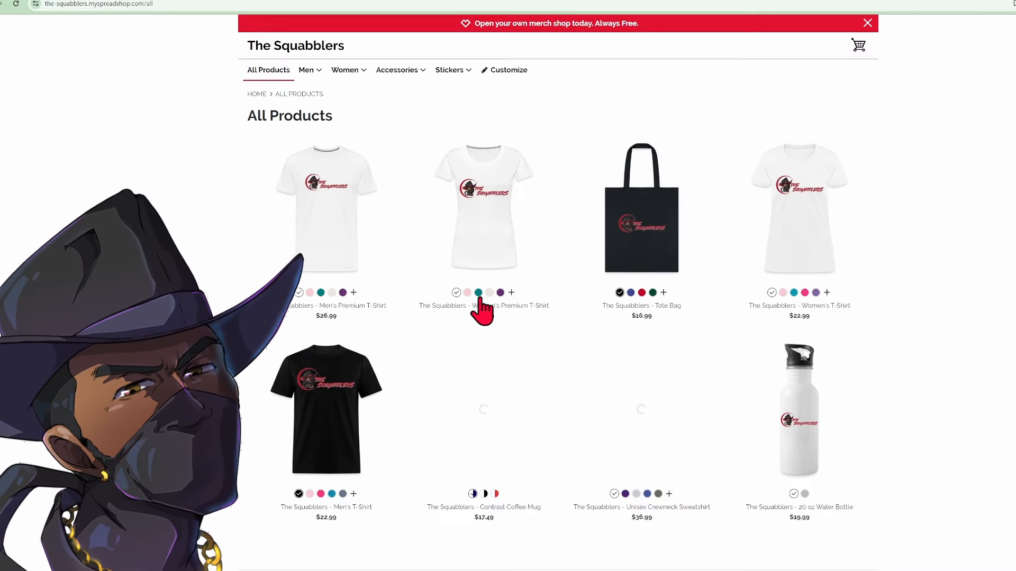
scroll("down", 3)
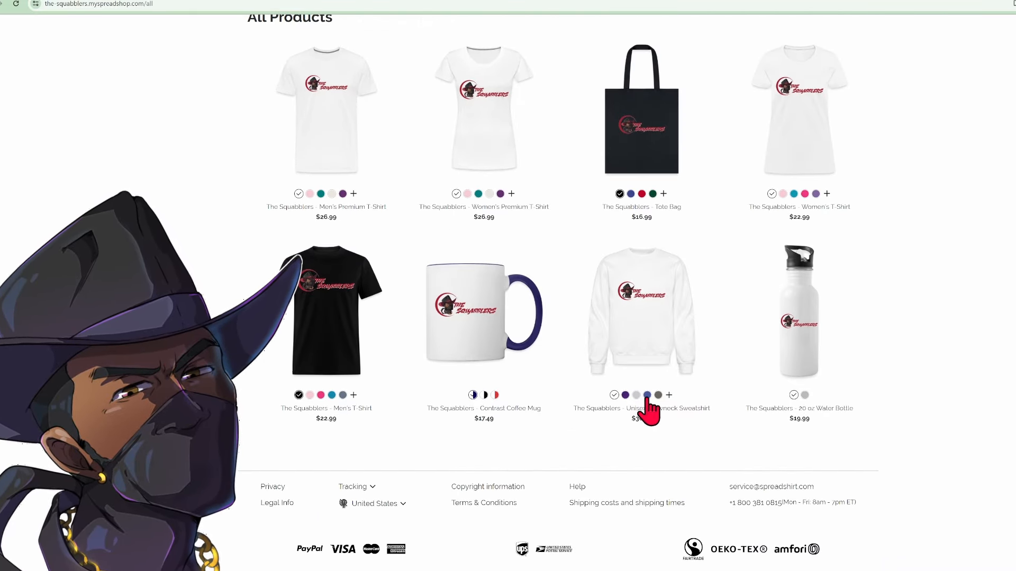
left_click(636, 395)
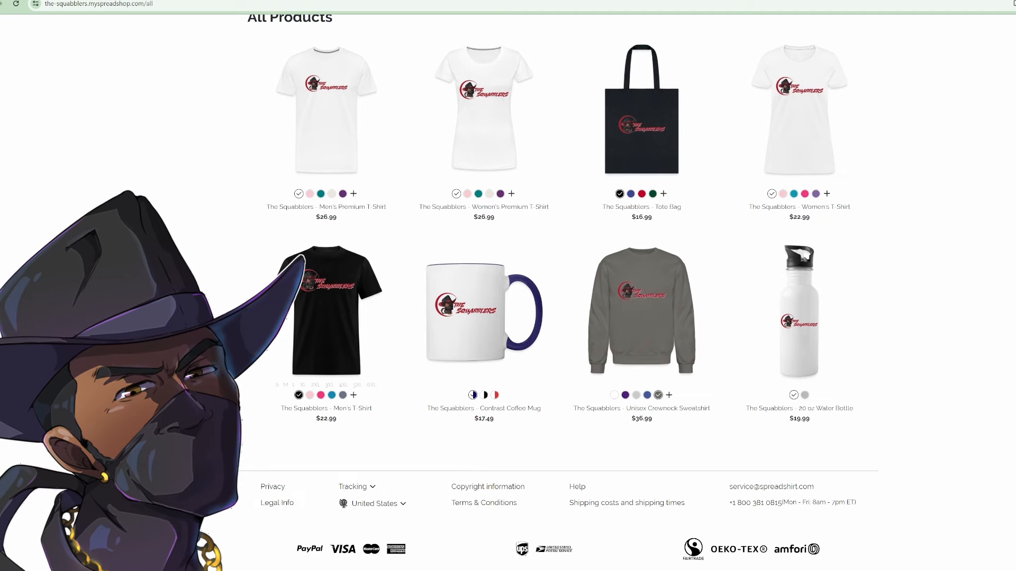